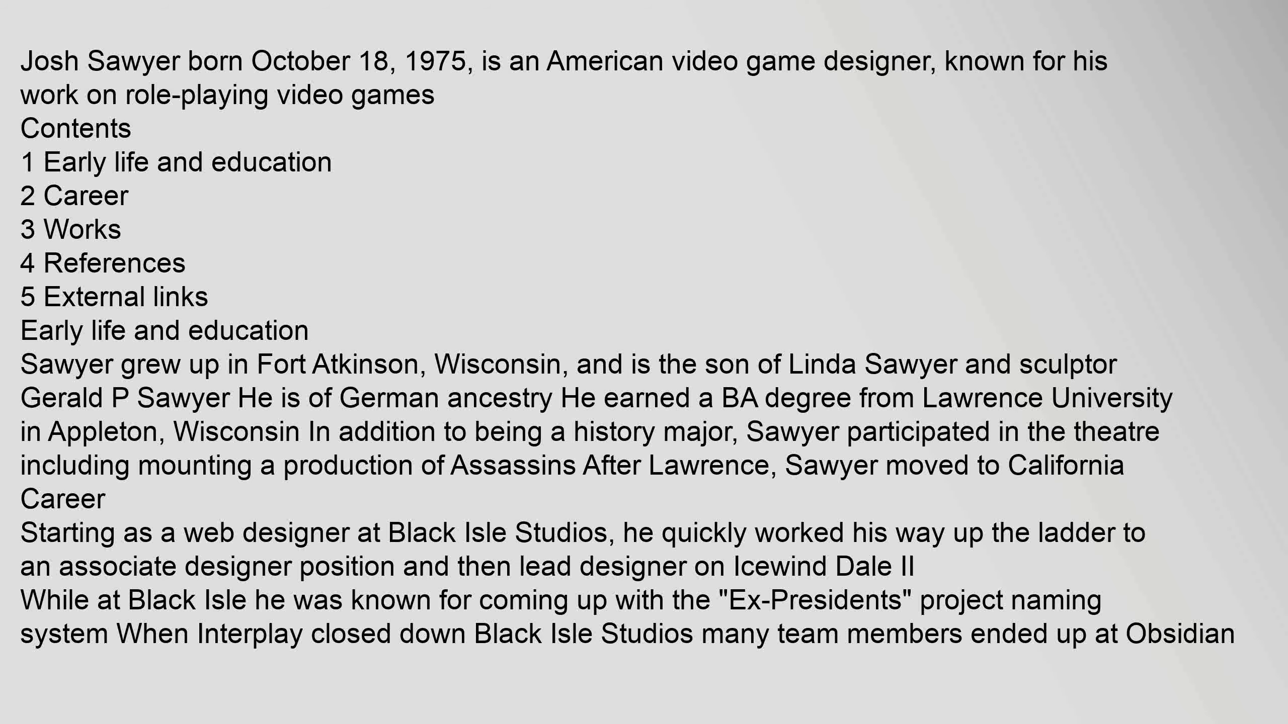
scroll(down, 3)
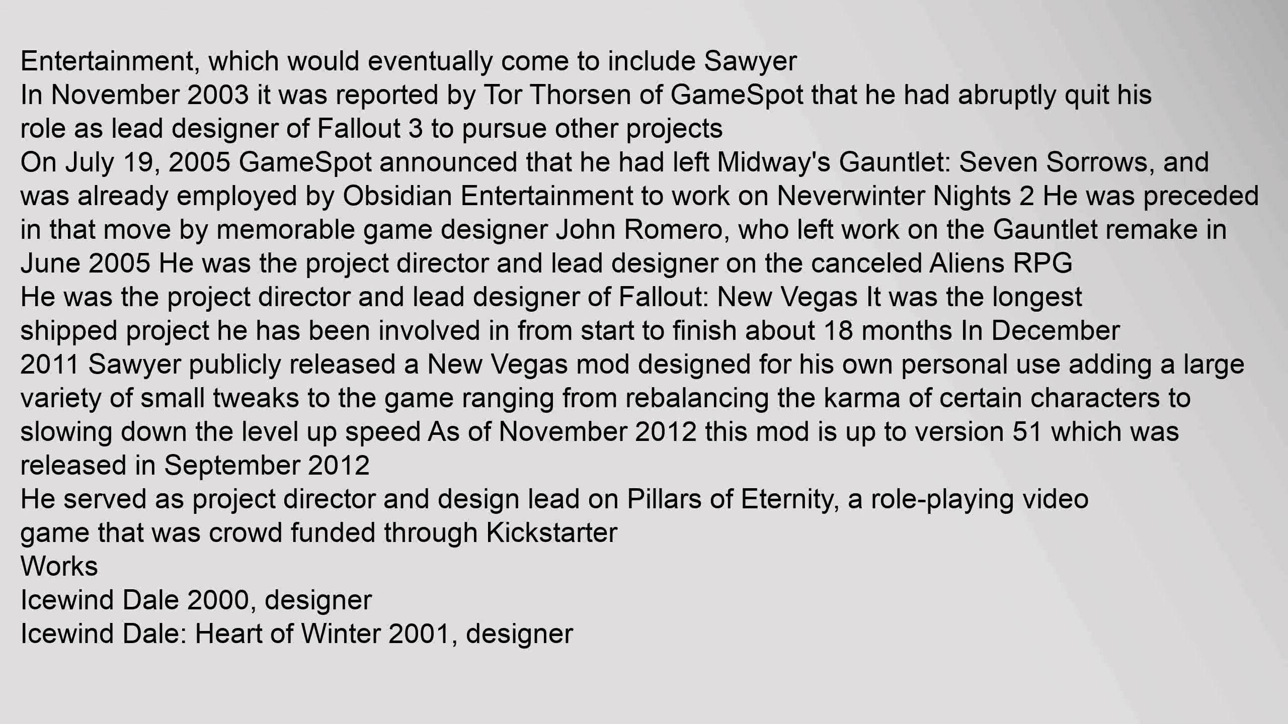
scroll(down, 3)
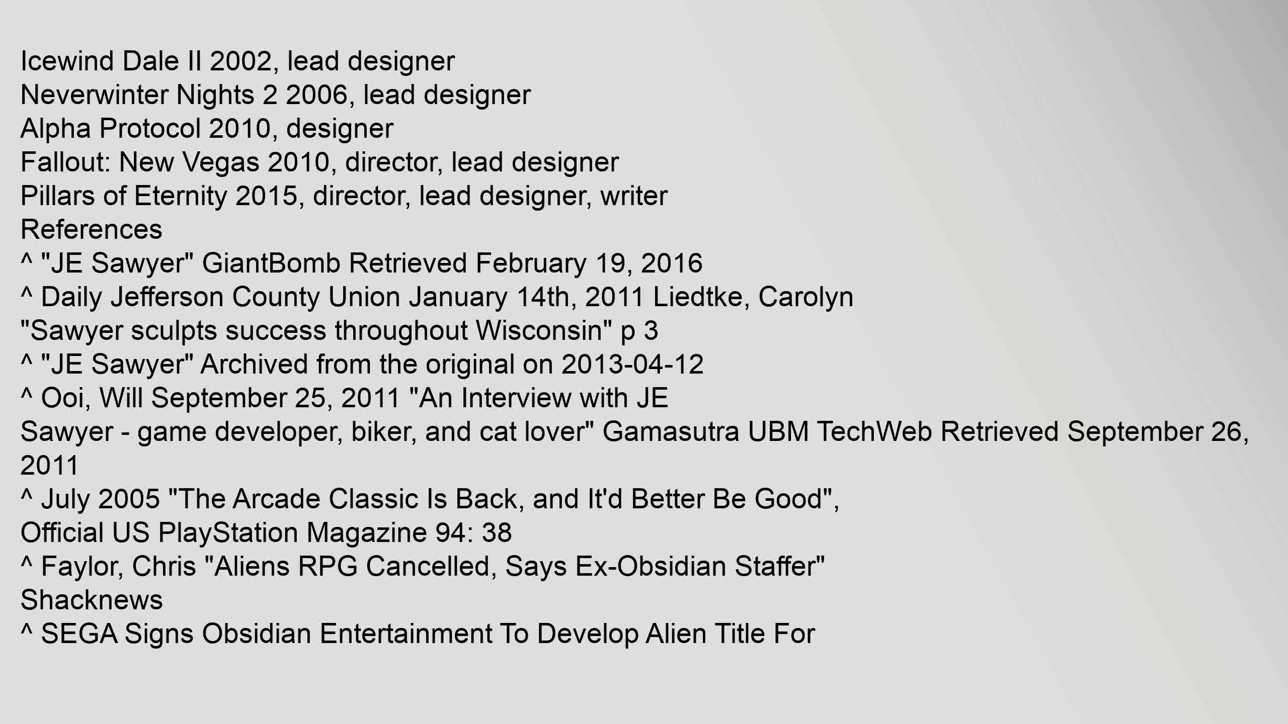
scroll(down, 3)
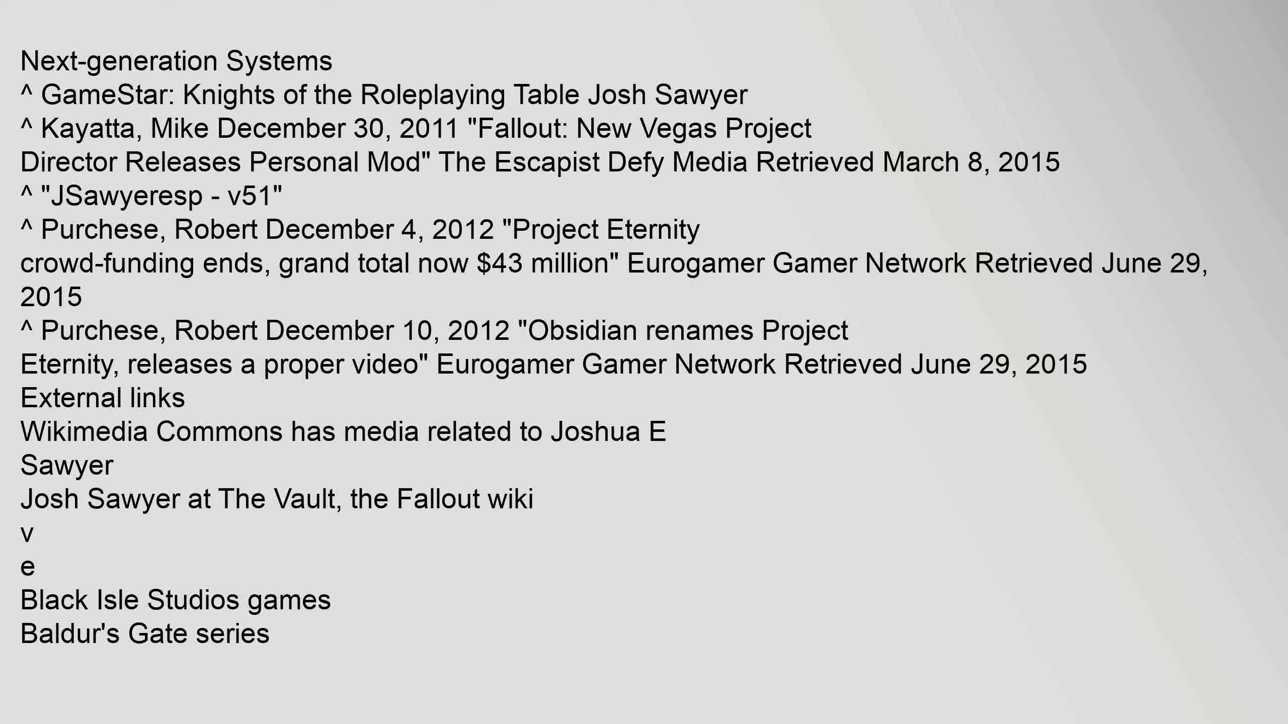
scroll(down, 3)
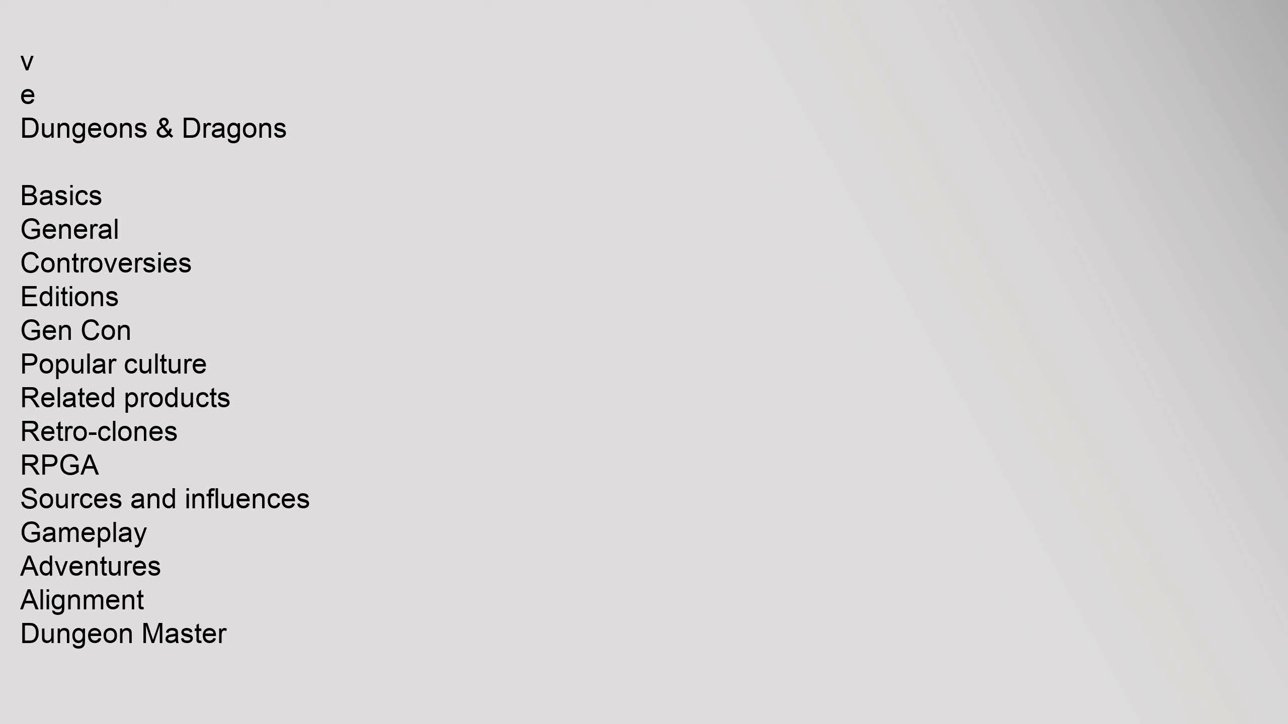
scroll(down, 3)
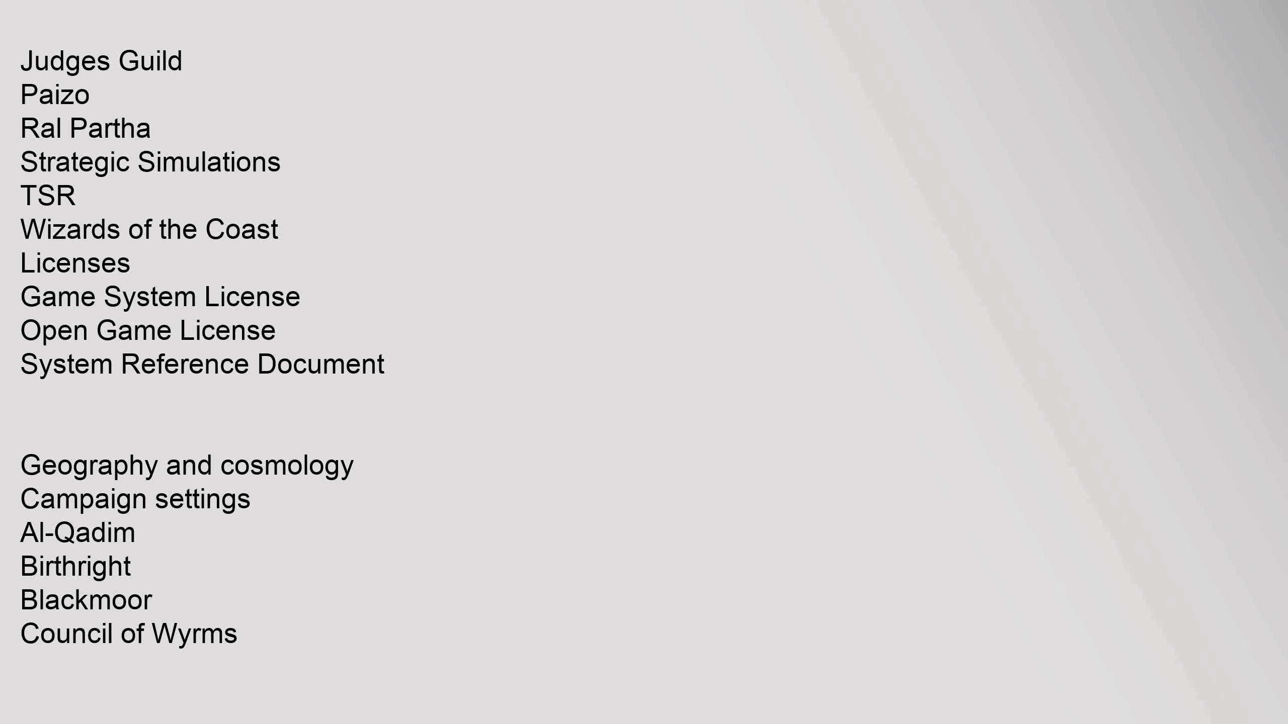
scroll(down, 3)
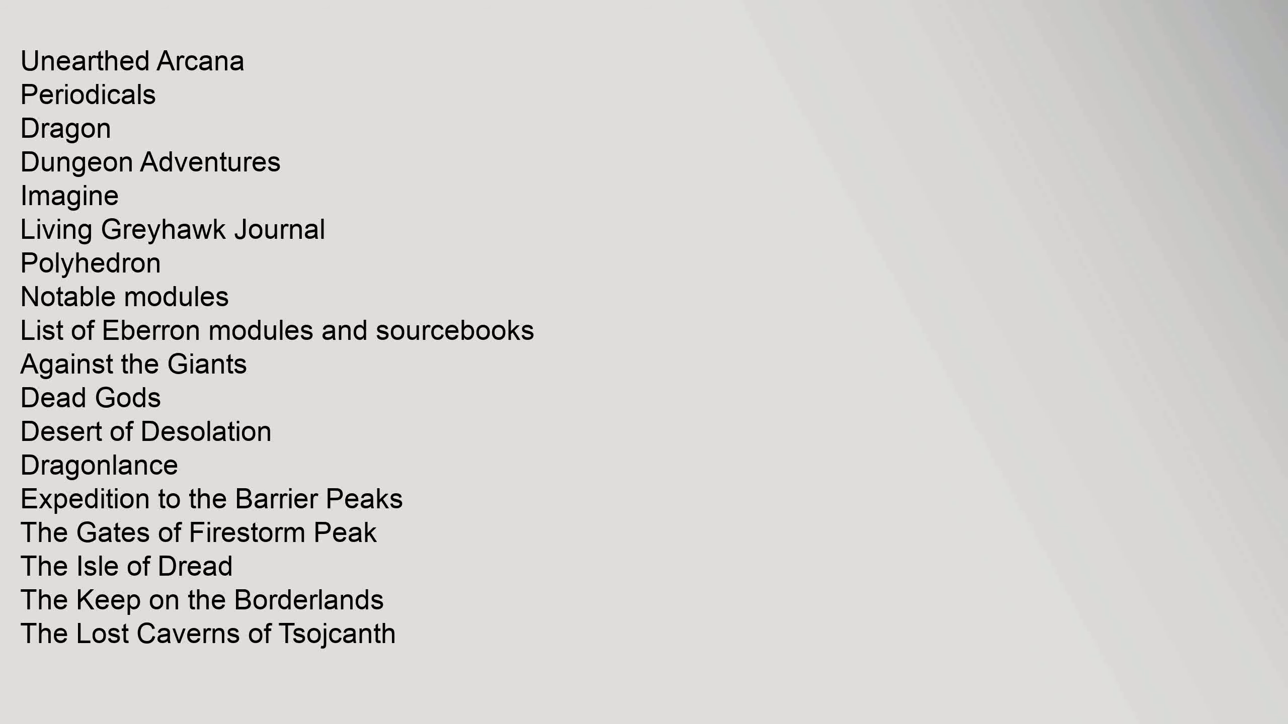
scroll(down, 3)
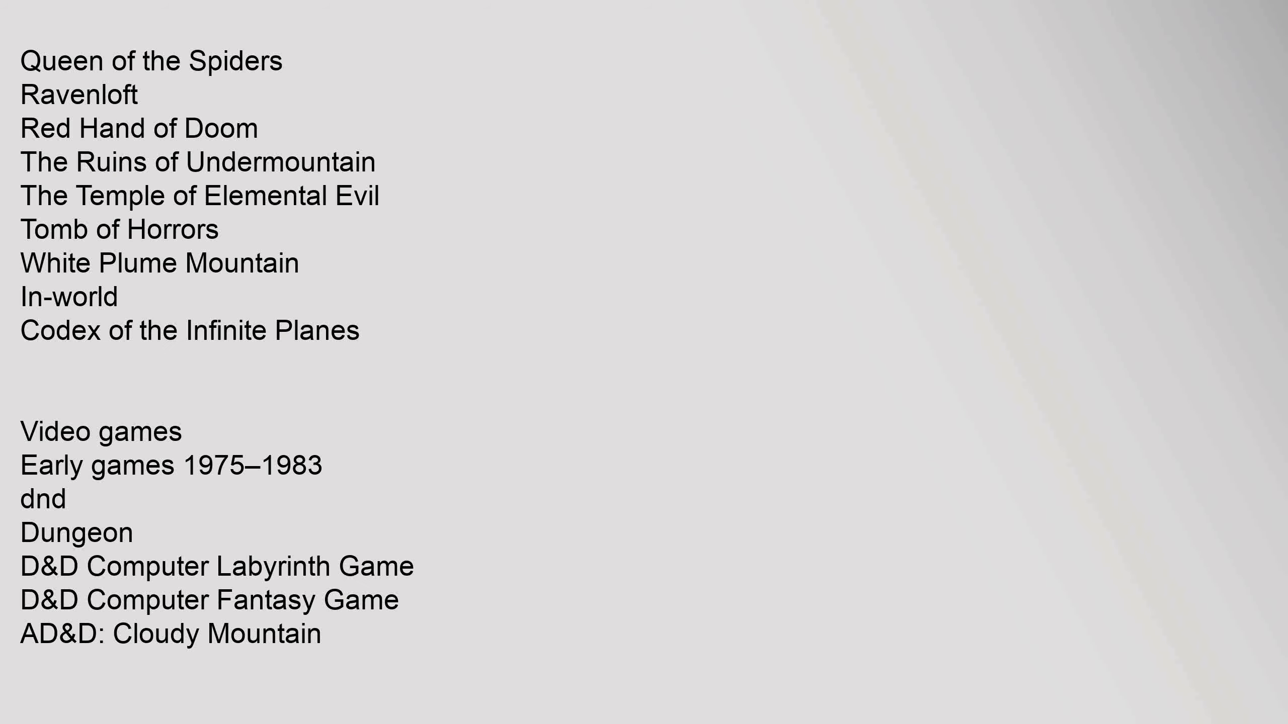